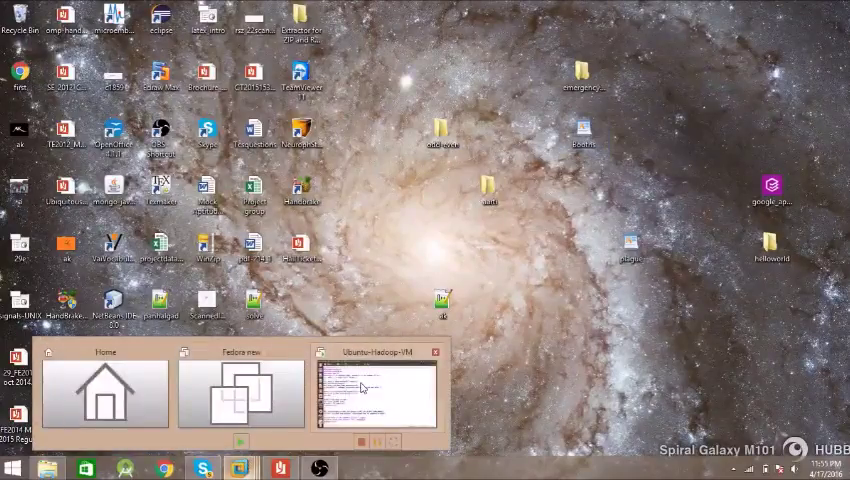
Bring the Ubuntu VM window to the front with Square_MPI.c open in gedit
{"action": "left_click", "coordinate": [376, 396]}
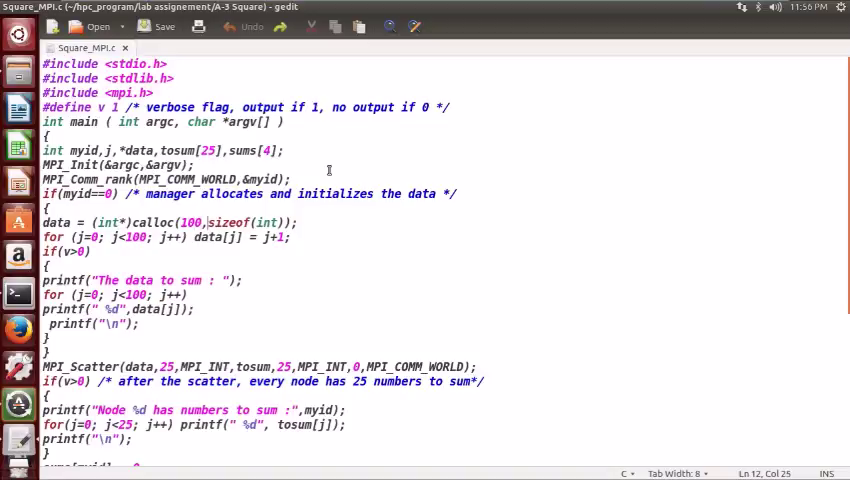
{"action": "left_click", "coordinate": [200, 236]}
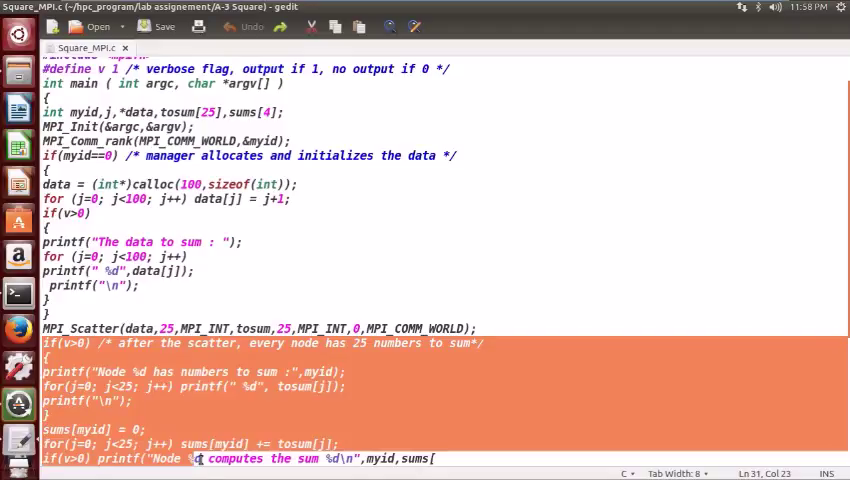
{"action": "scroll", "scroll_direction": "down", "scroll_amount": 3}
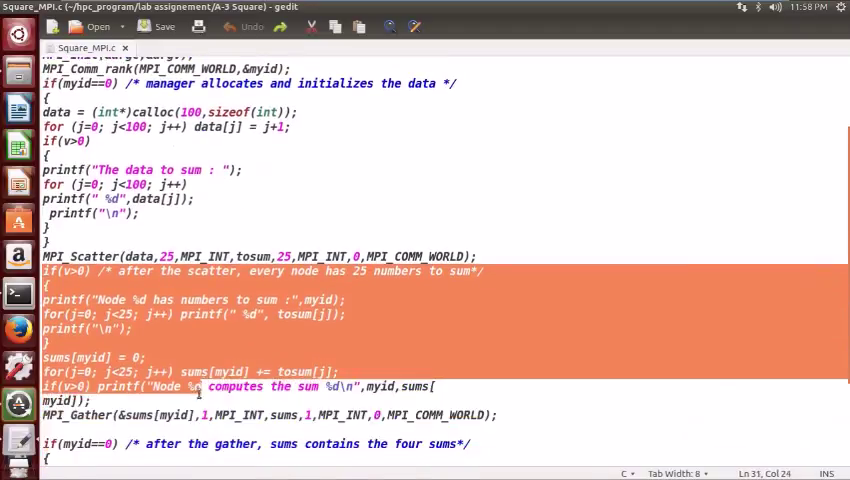
{"action": "left_click", "coordinate": [516, 416]}
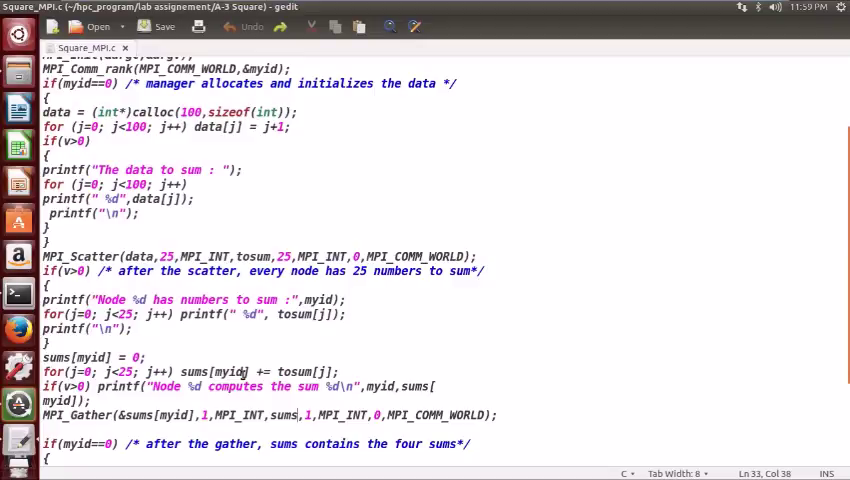
{"action": "type", "text": "printf(\"The four sums : \");"}
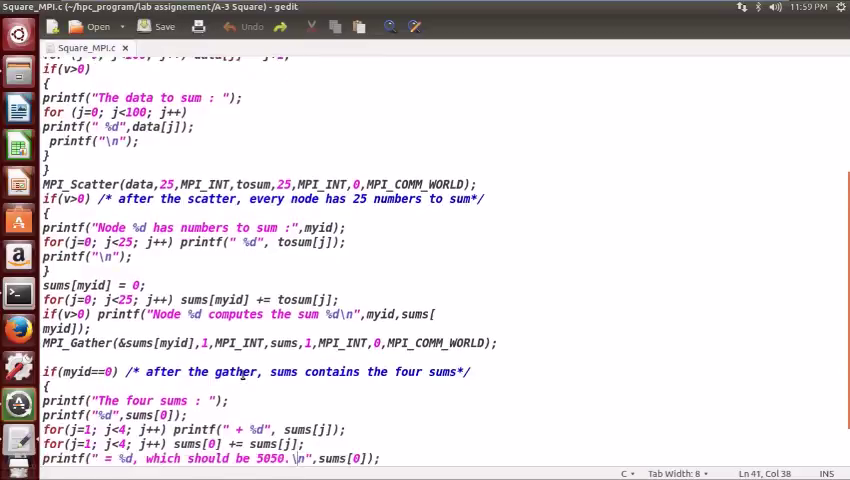
Scroll to the end of Square_MPI.c to review the gather and summing code
{"action": "scroll", "scroll_direction": "down", "scroll_amount": 3}
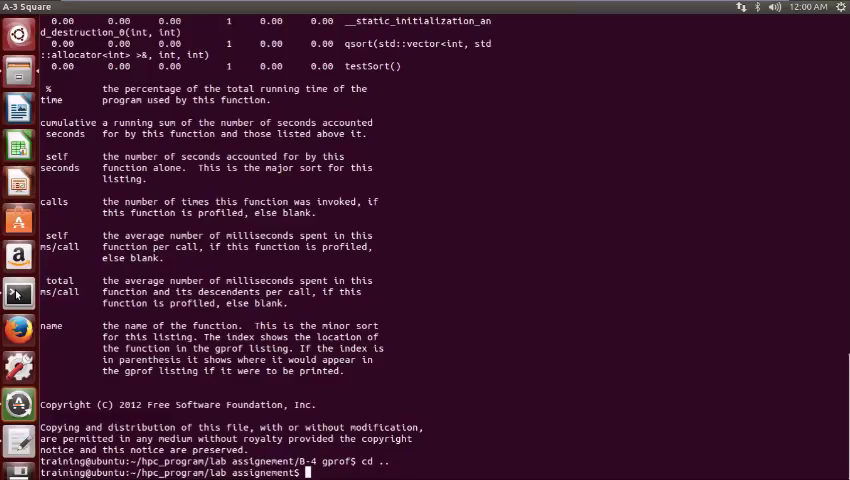
Enter the A-3 Square folder and run mpicc -n Square_MPI.c, which fails with linker errors
{"action": "type", "text": "cd A-3\\ Square/"}
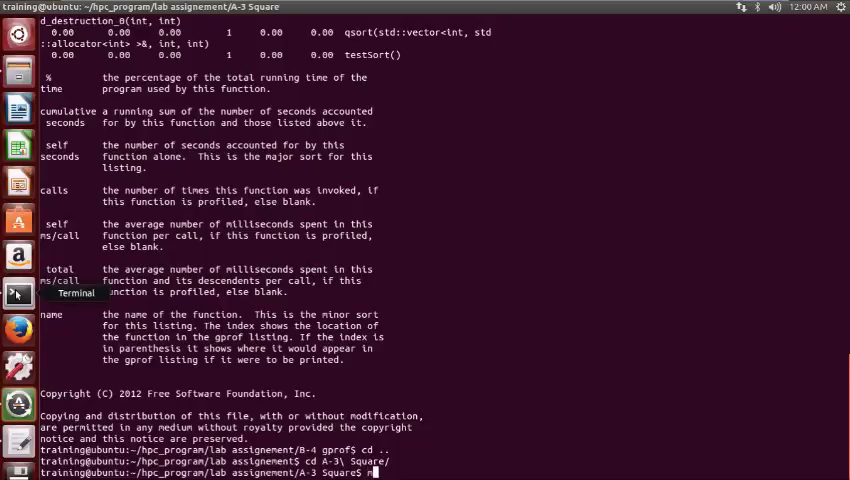
{"action": "type", "text": "picc"}
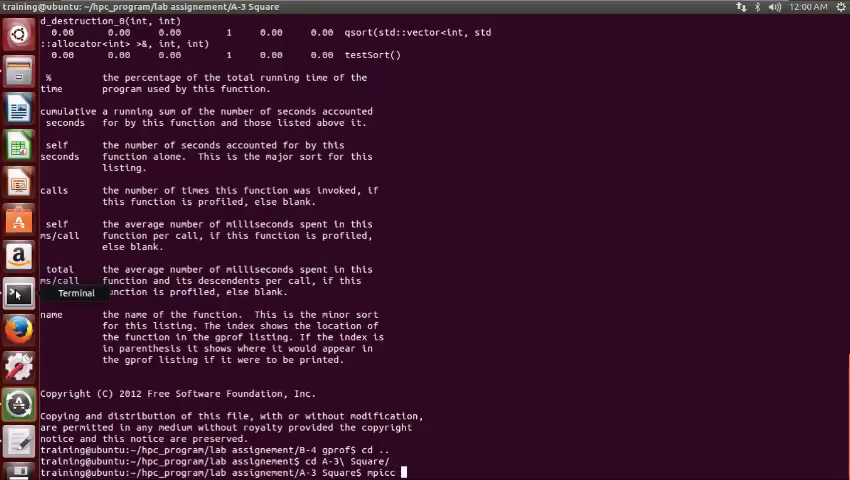
{"action": "type", "text": "-n"}
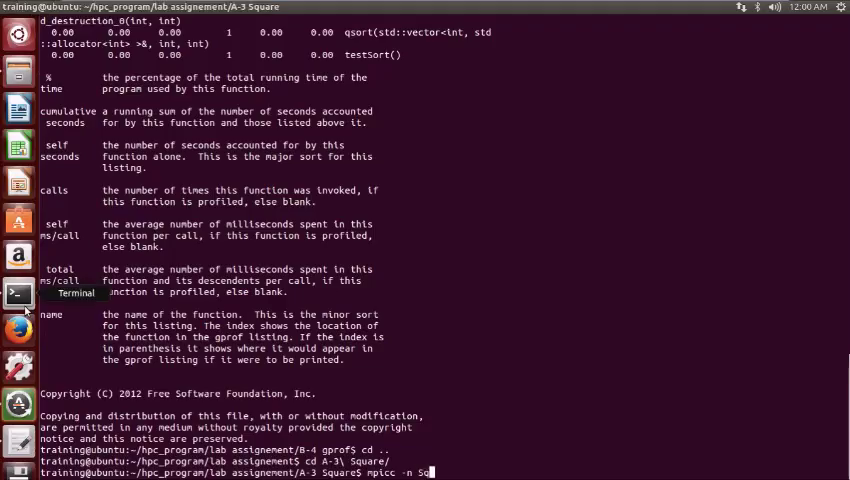
{"action": "type", "text": "Square_MPI.c"}
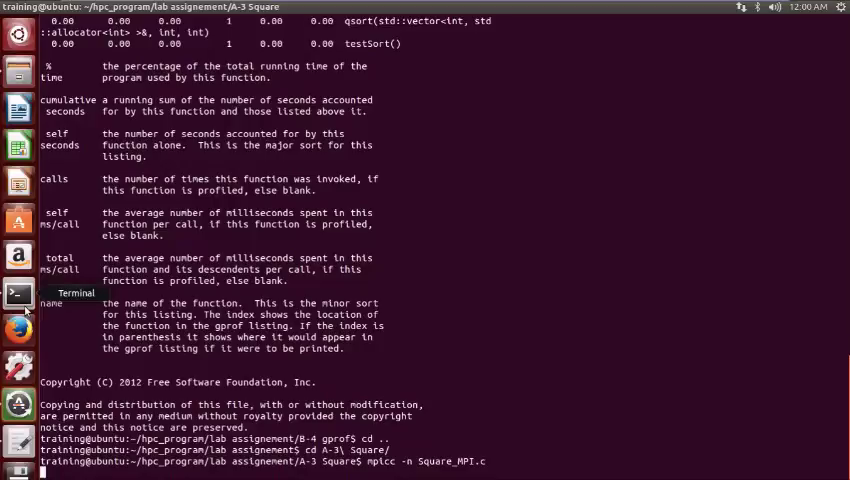
{"action": "key", "text": "Return"}
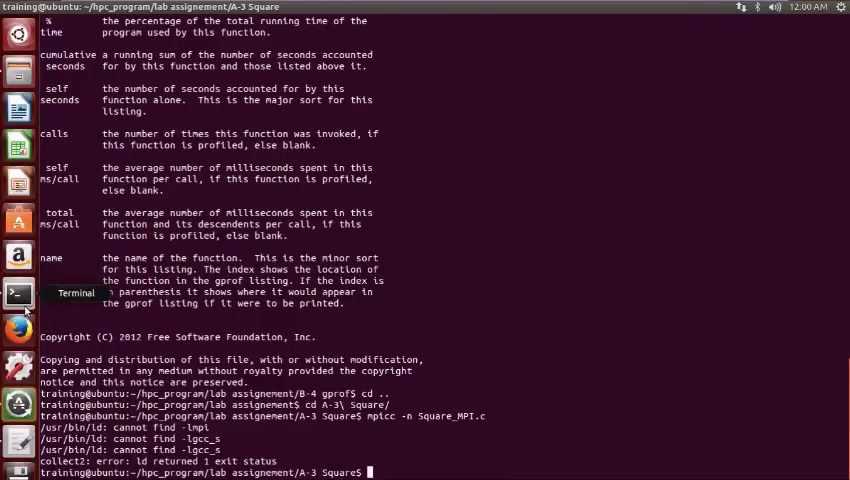
Rerun the compile as mpicc -n 4 Square_MPI.c, which gives a no-such-file error
{"action": "type", "text": "mpicc -n Square_MPI.c"}
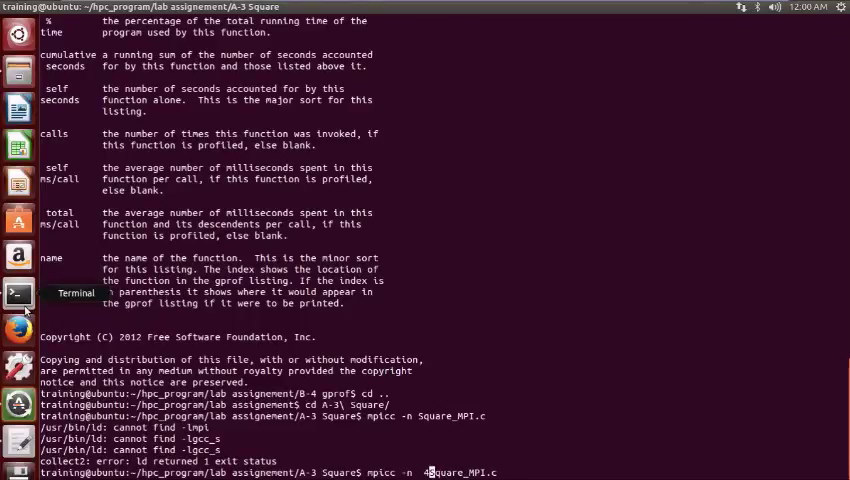
{"action": "key", "text": "BackSpace"}
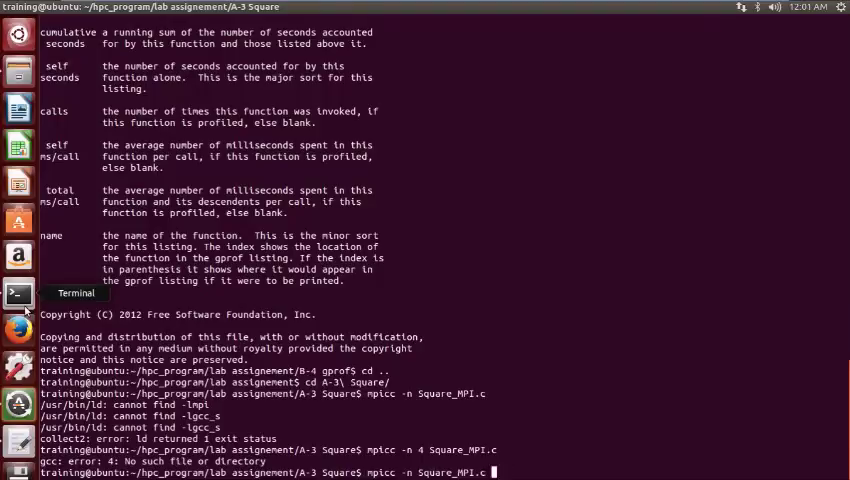
Browse shell history past old mpirun and g++ commands to mpicc Square_MPI.c
{"action": "type", "text": "mpirun -np 2 ./odd_even 43 54 63 28 79 81 32 47 84 17 25 49"}
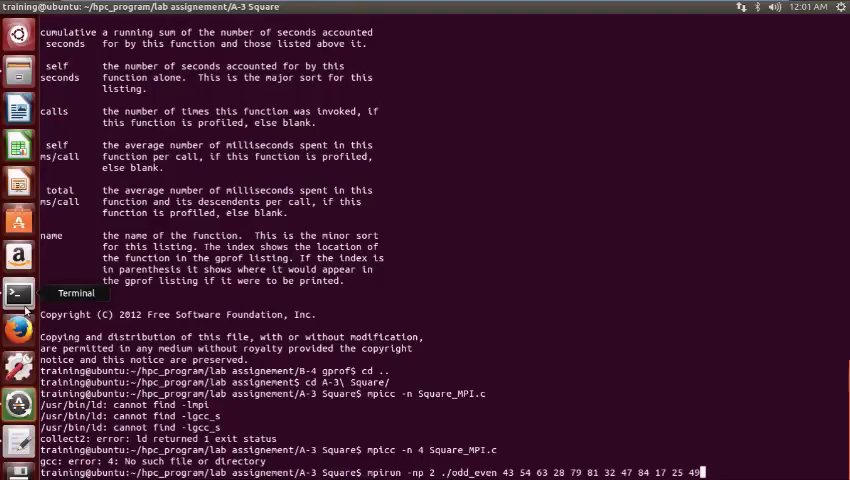
{"action": "type", "text": "g++ qsort.cpp -fopenmp"}
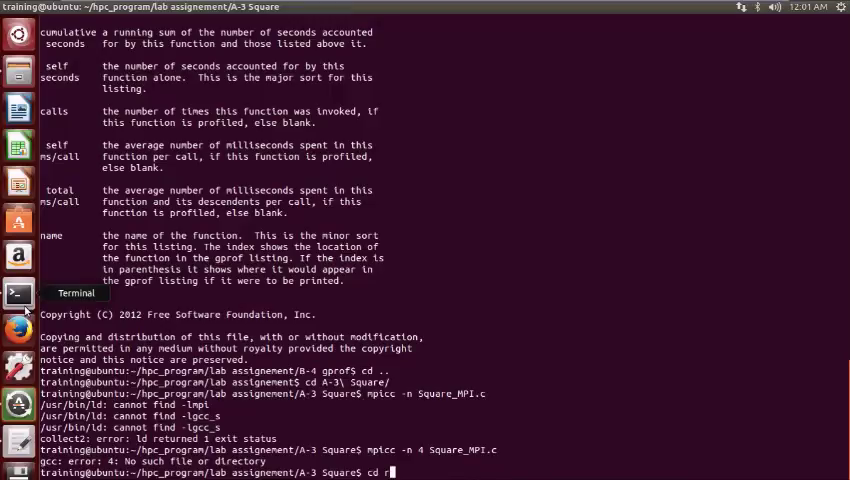
{"action": "type", "text": "mpirun -n 4 ./a.out"}
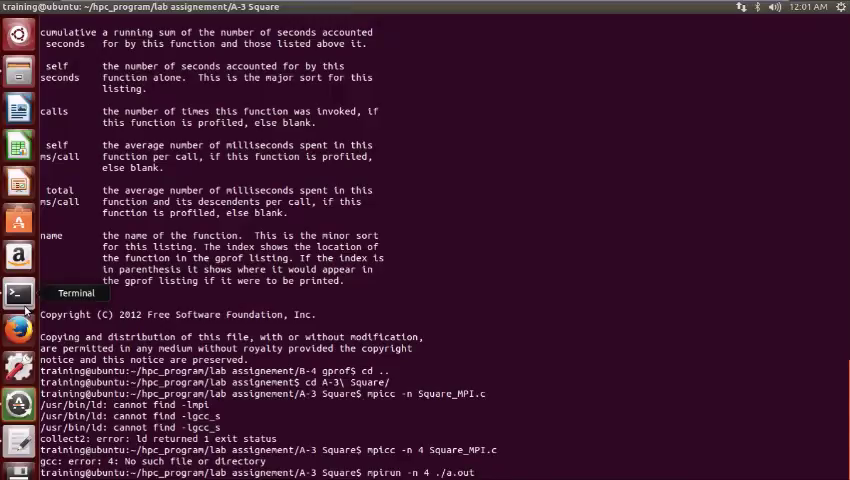
{"action": "type", "text": "mpicc Square_MPI.c"}
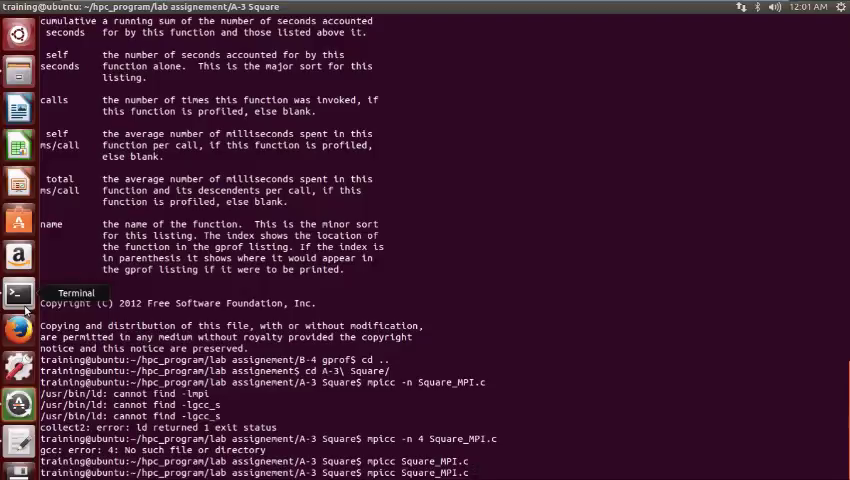
Step through shell history to recall mpirun -n 4 ./a.out at the prompt
{"action": "type", "text": "cd lab\\ assignement/"}
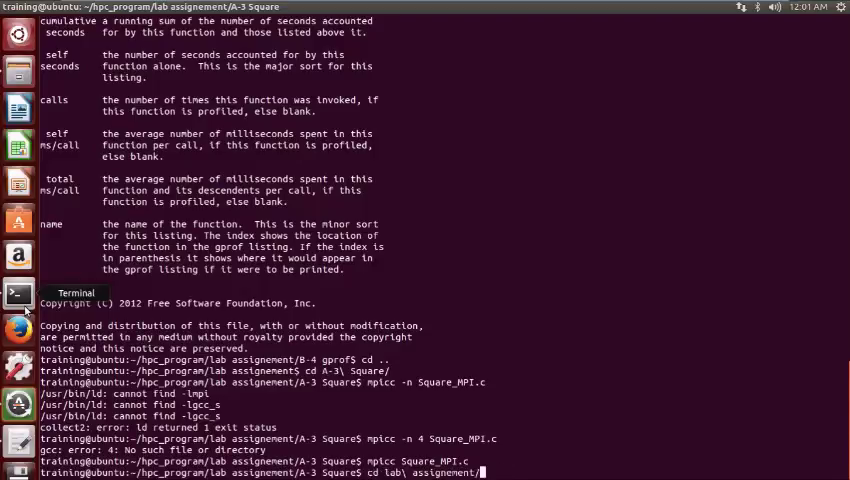
{"action": "type", "text": "hpc_program/"}
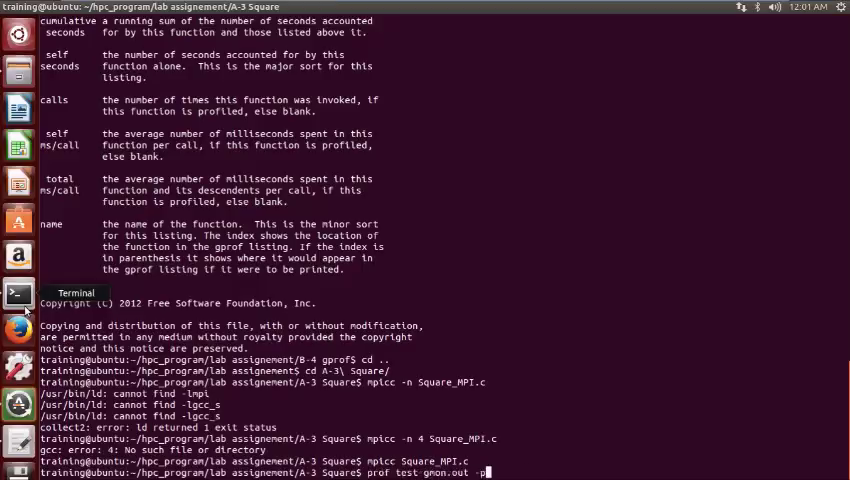
{"action": "type", "text": "sudo apt-get install g++"}
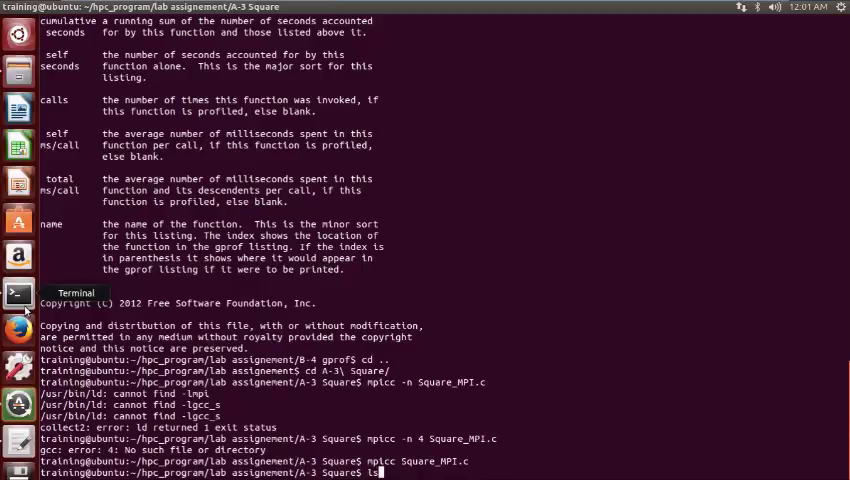
{"action": "type", "text": "mpirun -n 4 ./a.out"}
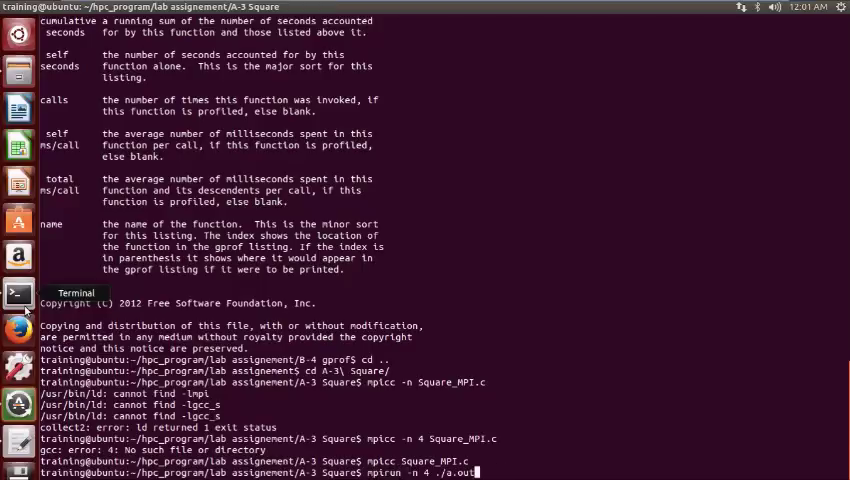